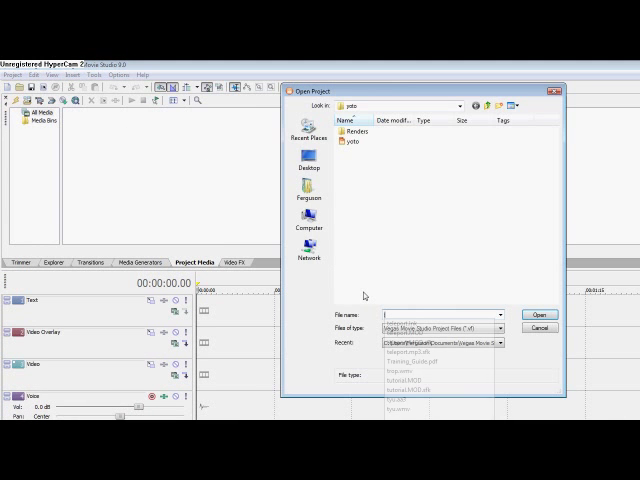
Step: Open tutorial.MOD from the Desktop folder
type("tutorial.MOD")
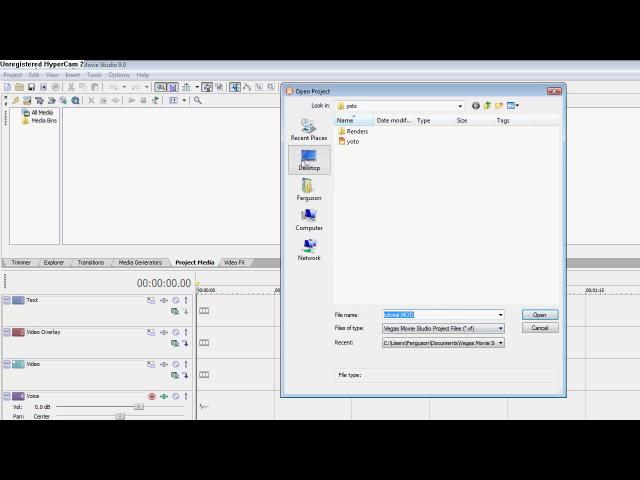
left_click(309, 160)
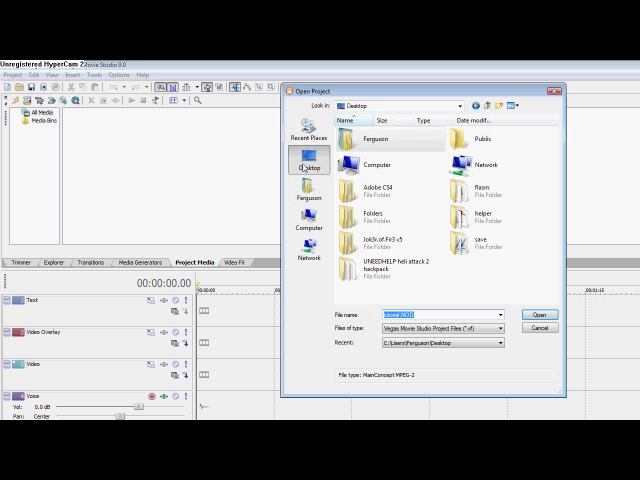
type("tut")
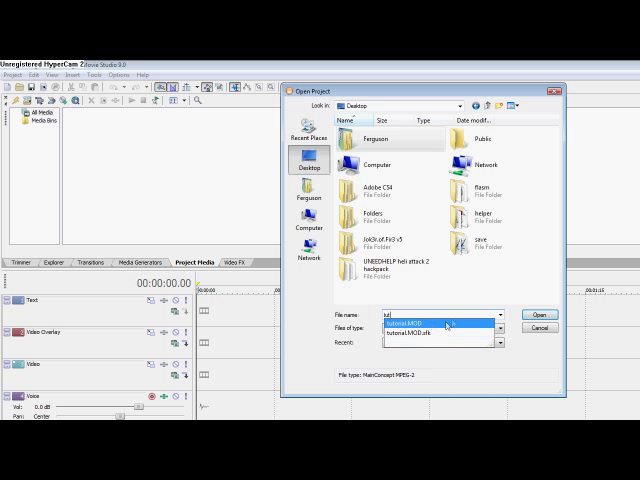
left_click(541, 311)
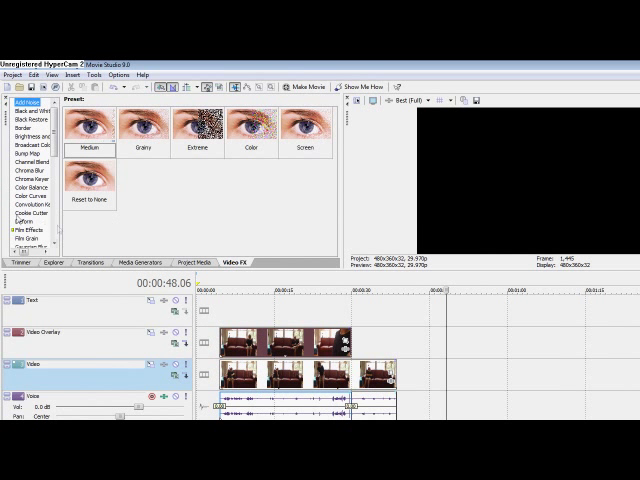
Step: Choose the 'Square, Center, White Border' Cookie Cutter preset
left_click(32, 210)
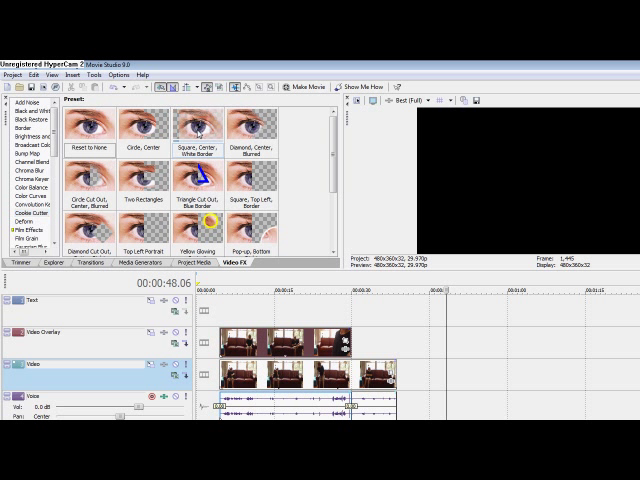
left_click(203, 125)
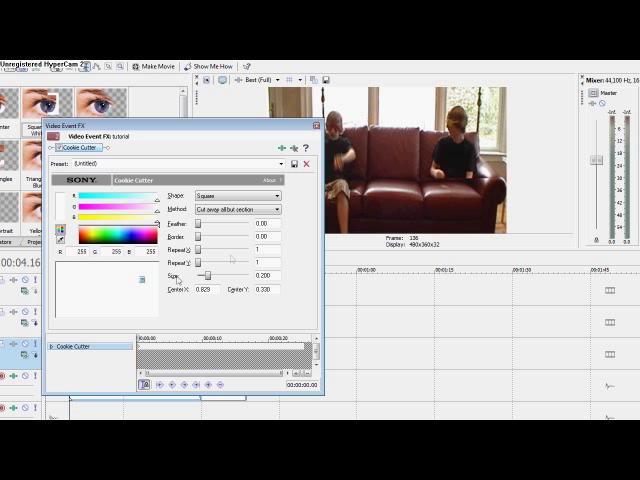
Step: Raise the Cookie Cutter square size from 0.200 to 0.400
left_click_drag(203, 272, 213, 272)
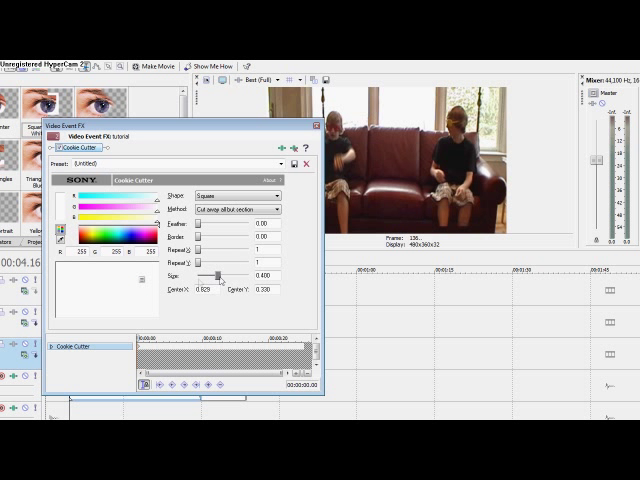